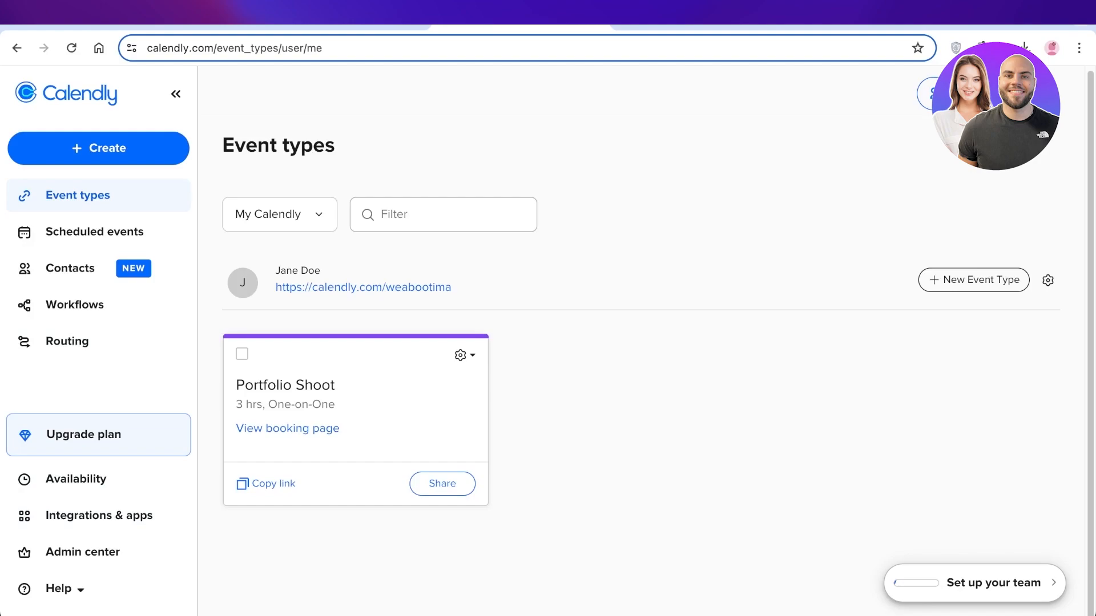
# From the account menu's Profile, reach Calendar sync and start connecting Google Calendar
pyautogui.click(989, 106)
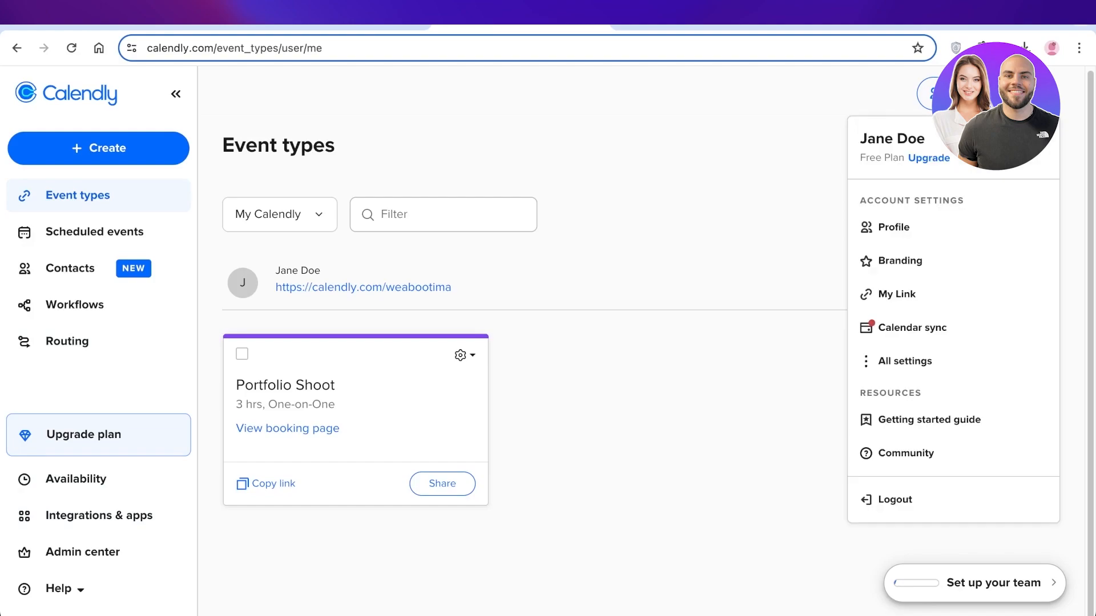
pyautogui.moveTo(929, 419)
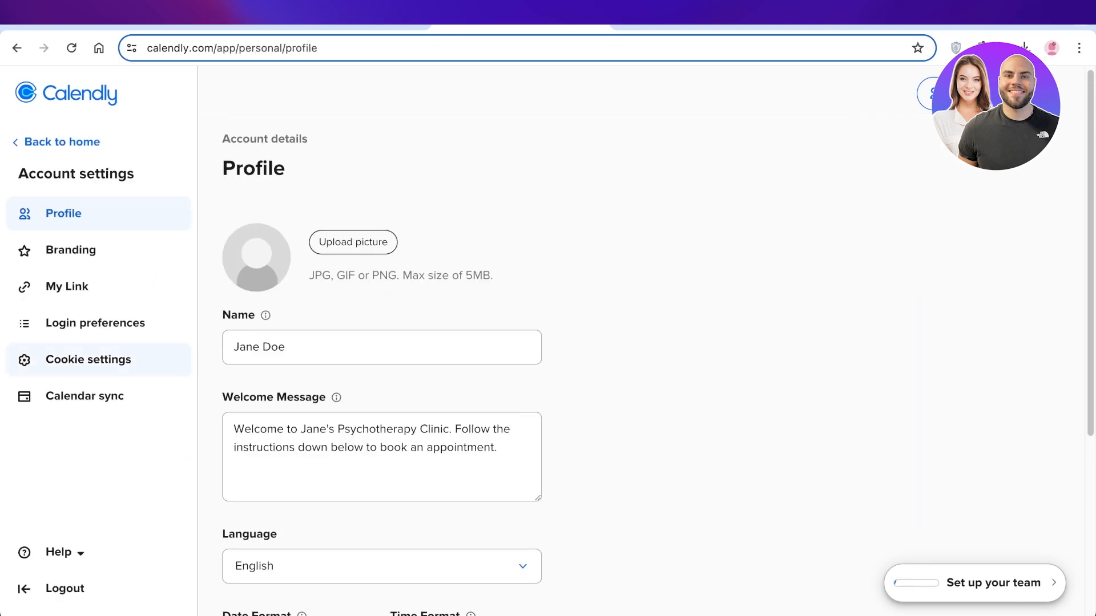
pyautogui.click(85, 396)
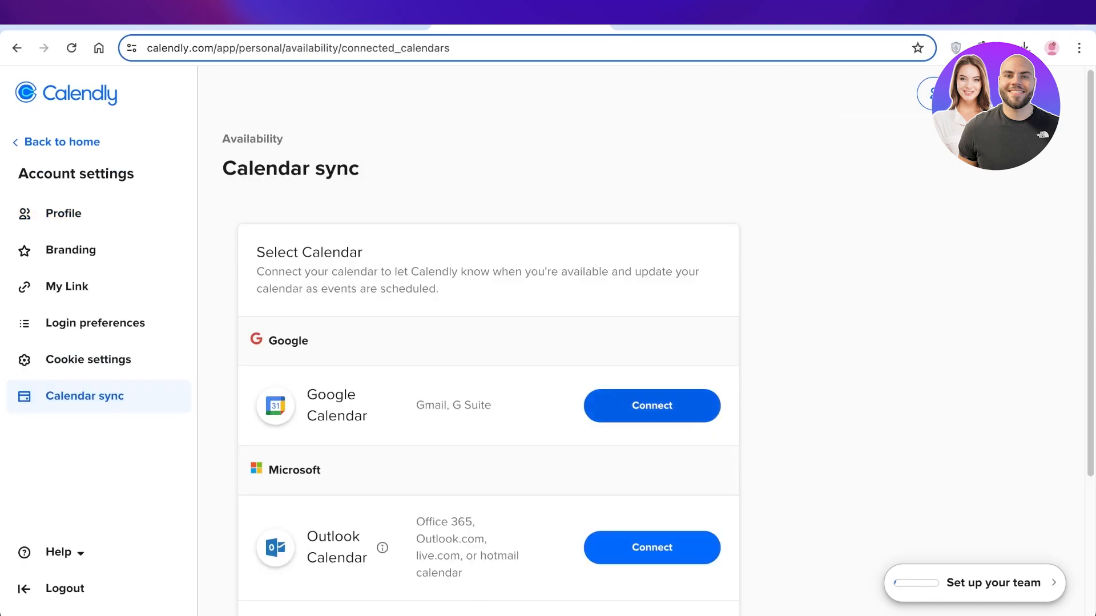
pyautogui.click(649, 405)
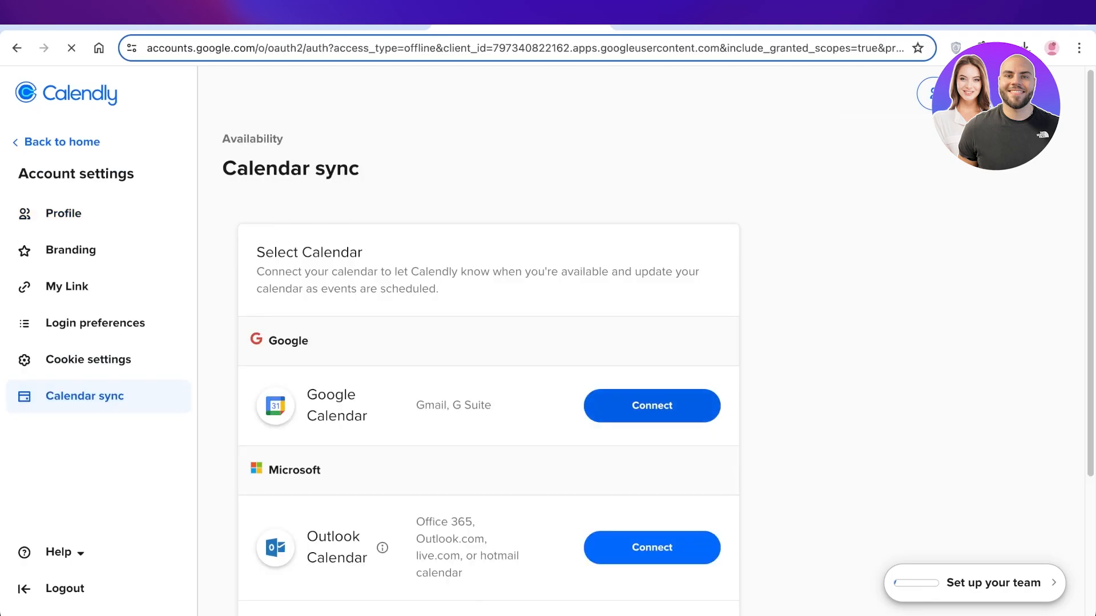
# Choose the Google account, continue, and allow Calendly access to its calendars
pyautogui.click(649, 405)
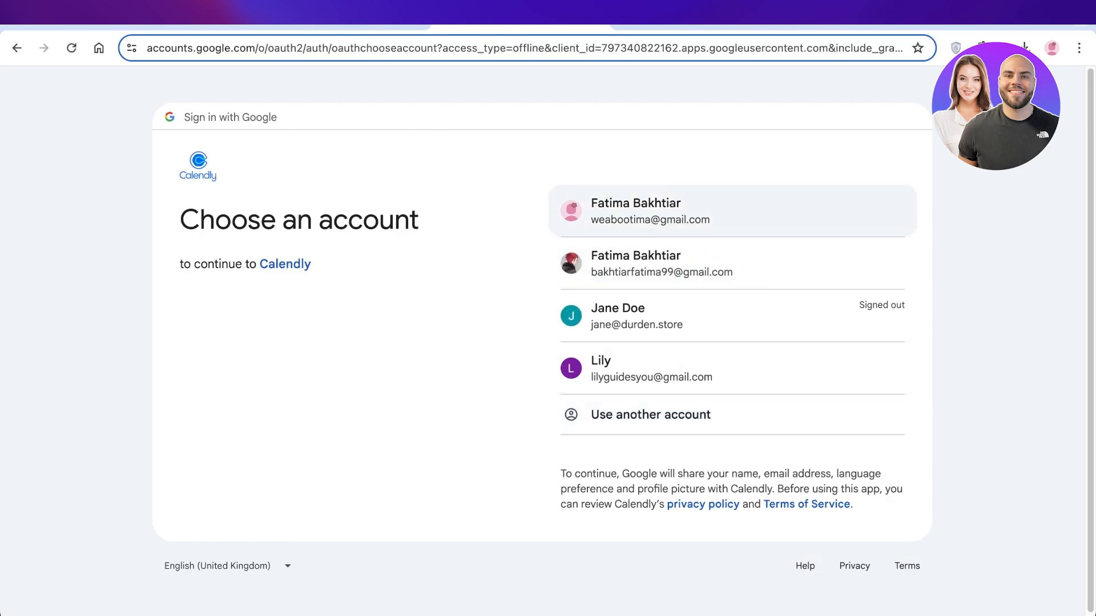
pyautogui.click(731, 210)
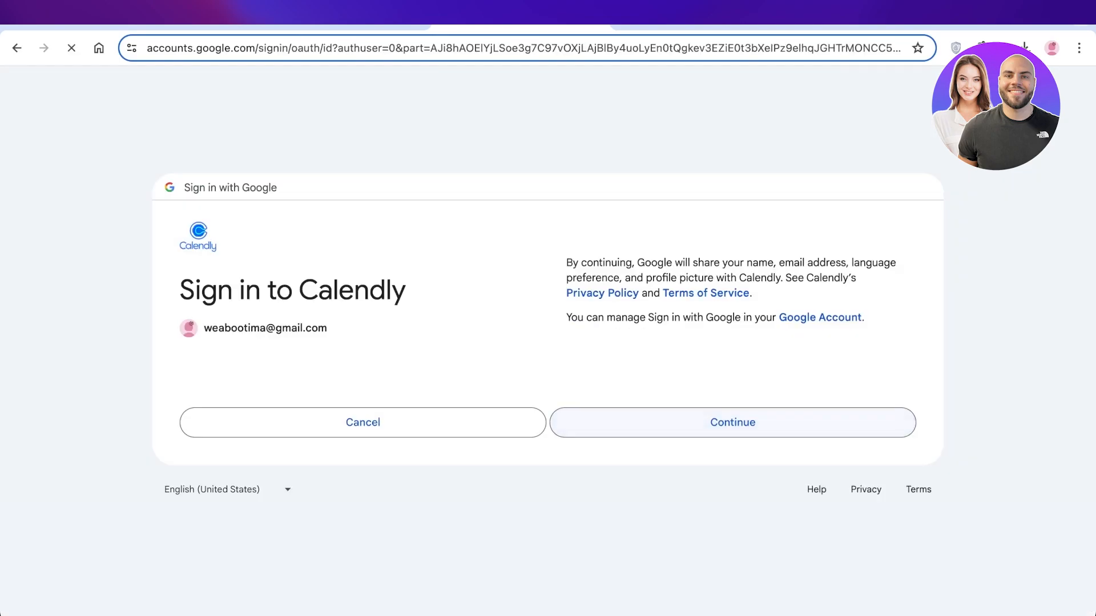
pyautogui.click(732, 423)
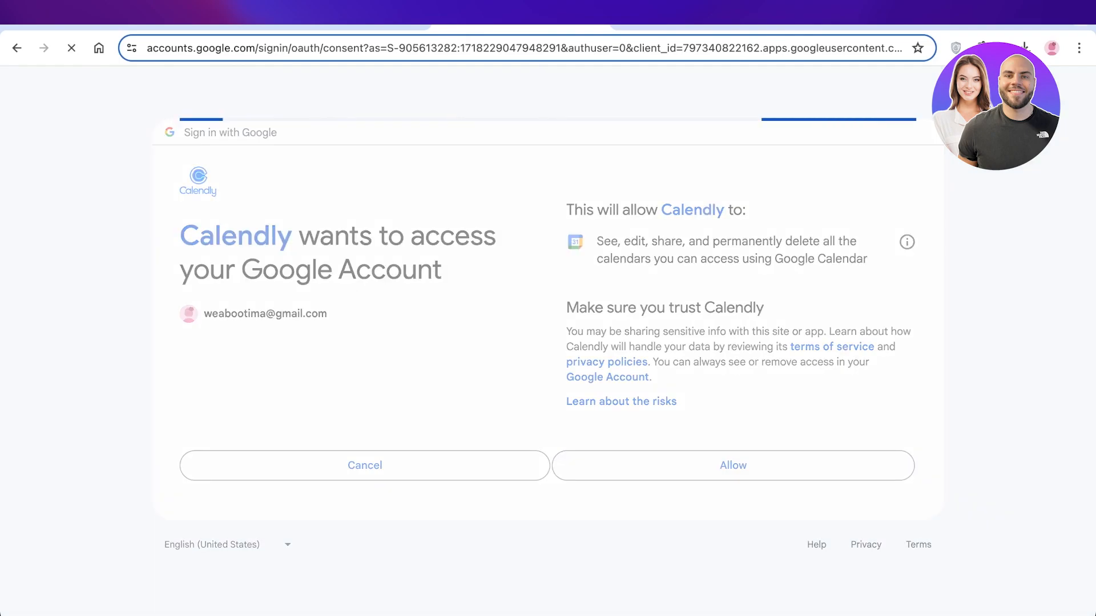
pyautogui.click(732, 466)
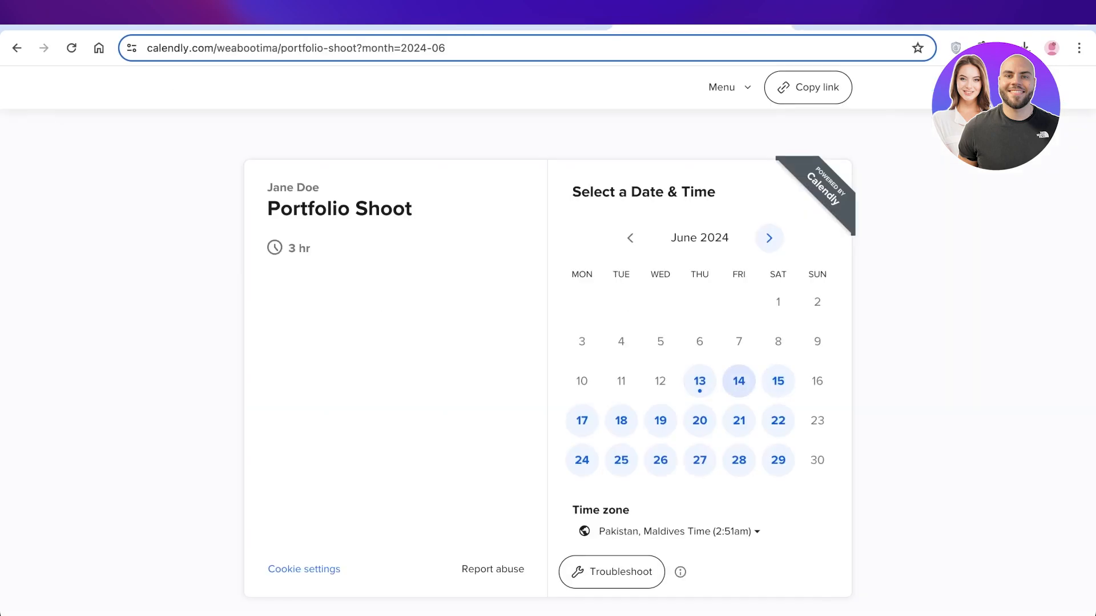
# Select Friday, June 14 at 1:30pm for the Portfolio Shoot and proceed to details
pyautogui.click(739, 381)
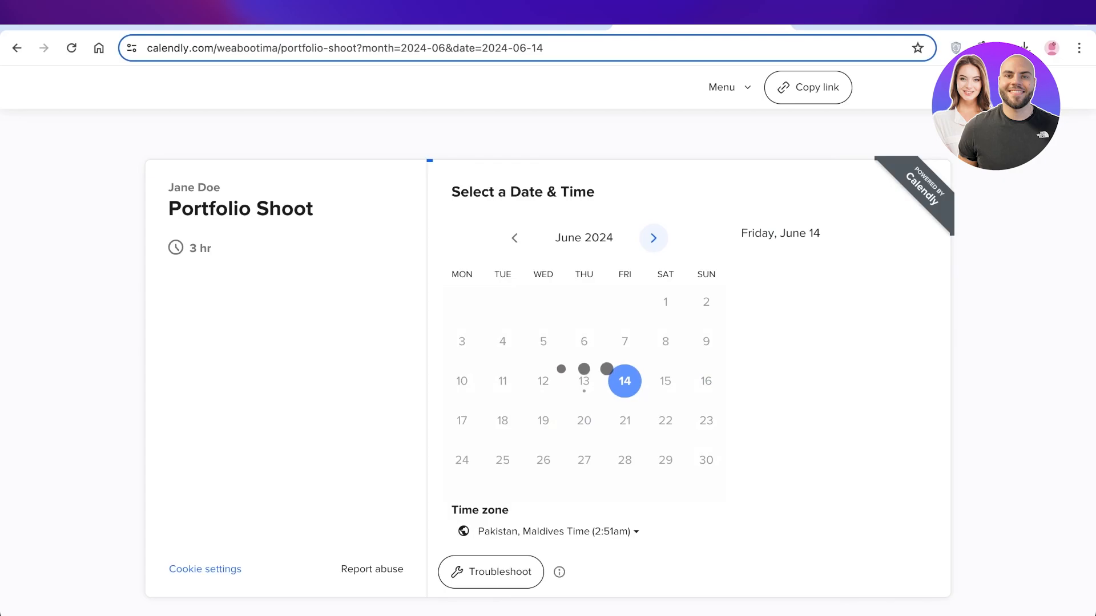
pyautogui.click(790, 341)
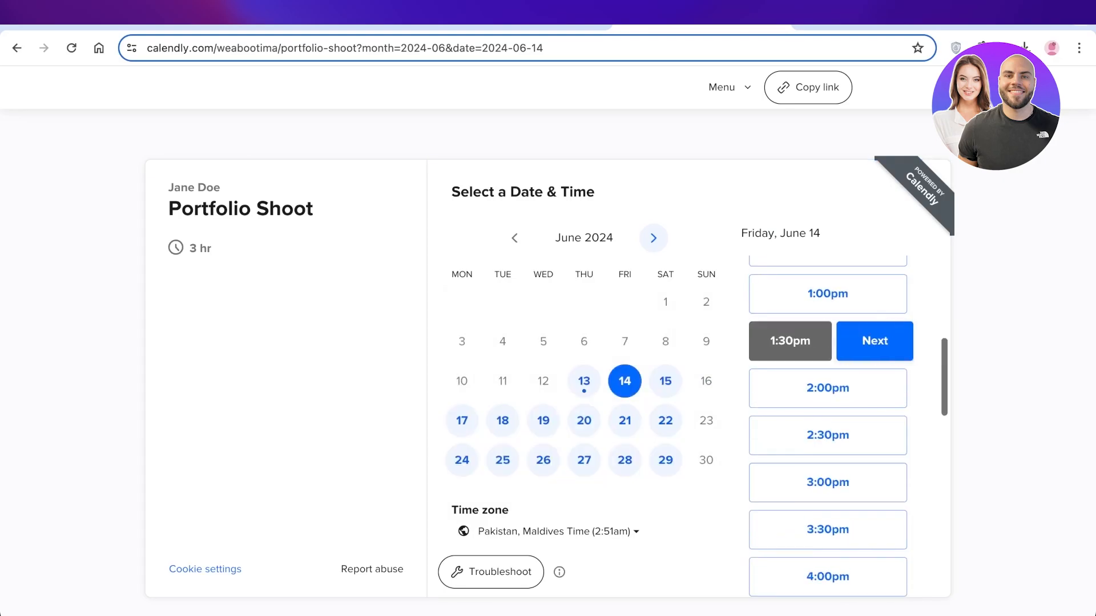
pyautogui.click(873, 341)
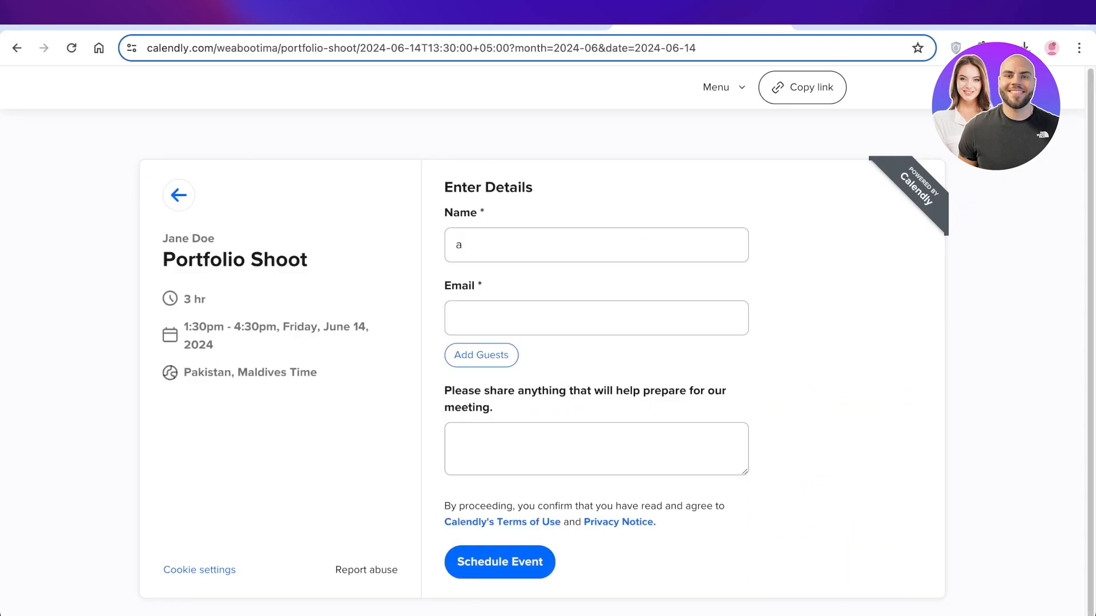
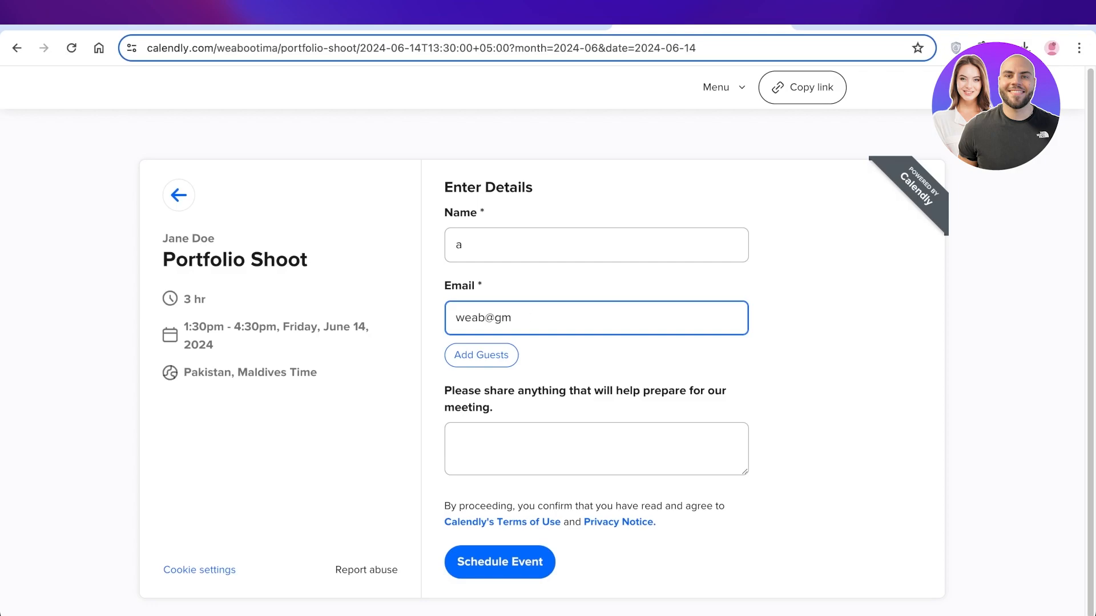
pyautogui.click(498, 562)
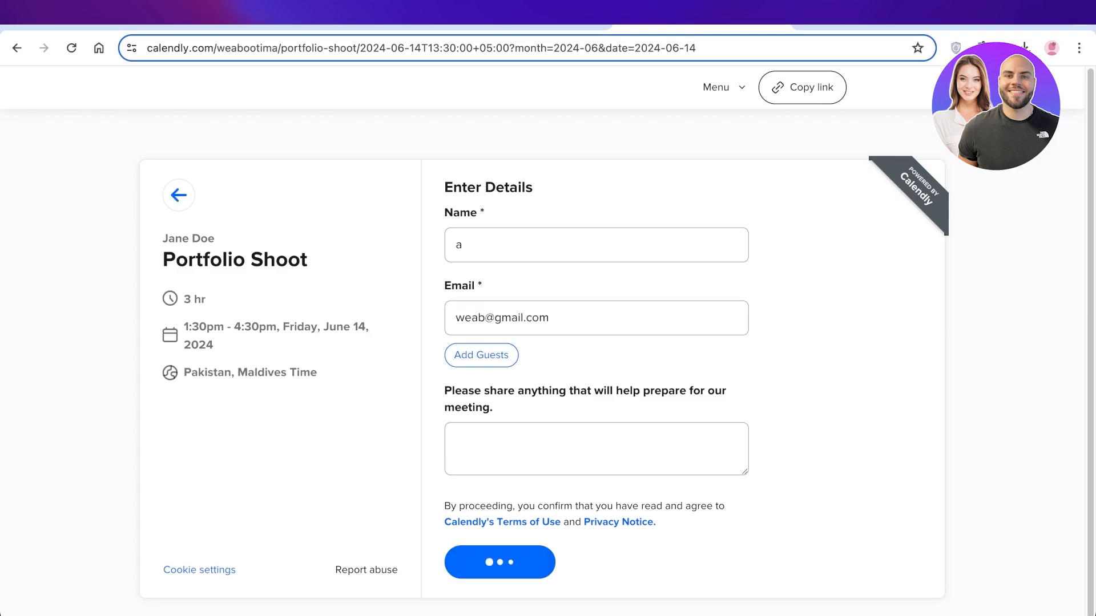
pyautogui.click(499, 562)
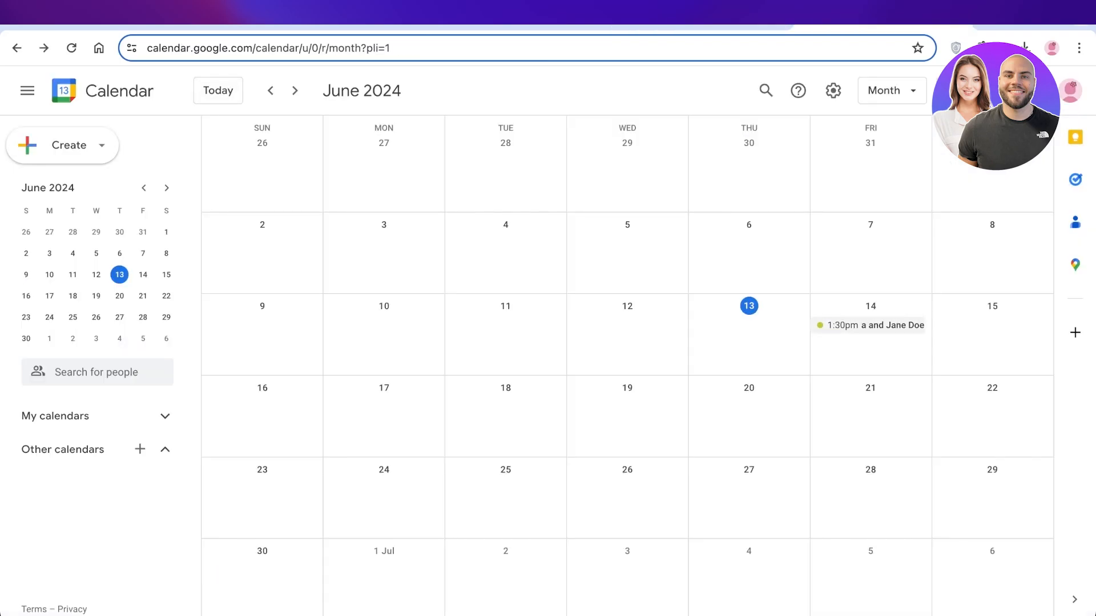
# View the June 14, 1:30–4:30pm Portfolio Shoot event details in Google Calendar
pyautogui.click(869, 325)
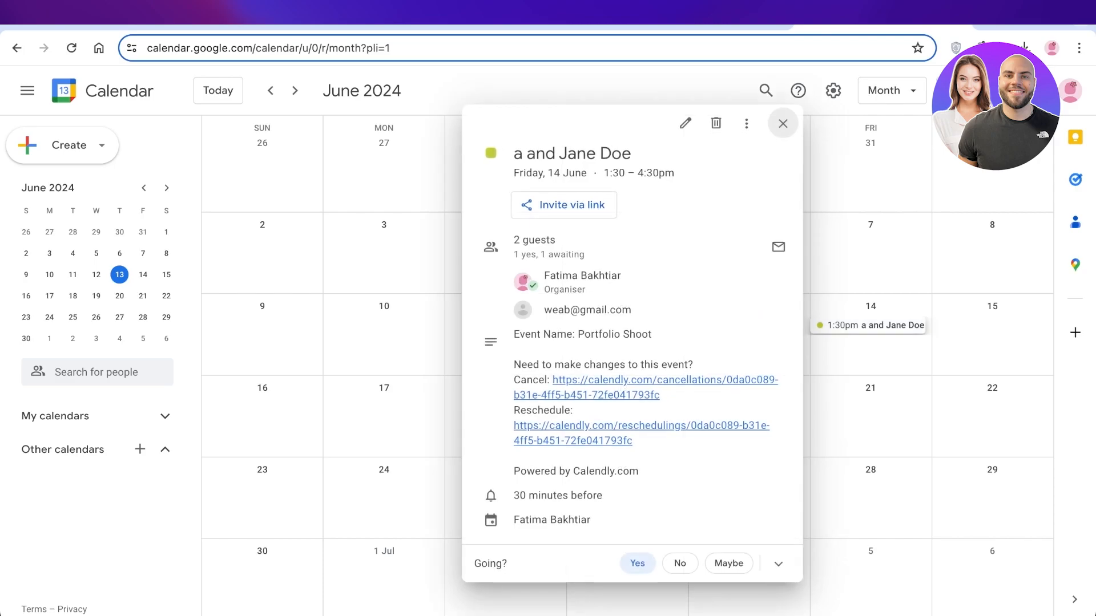